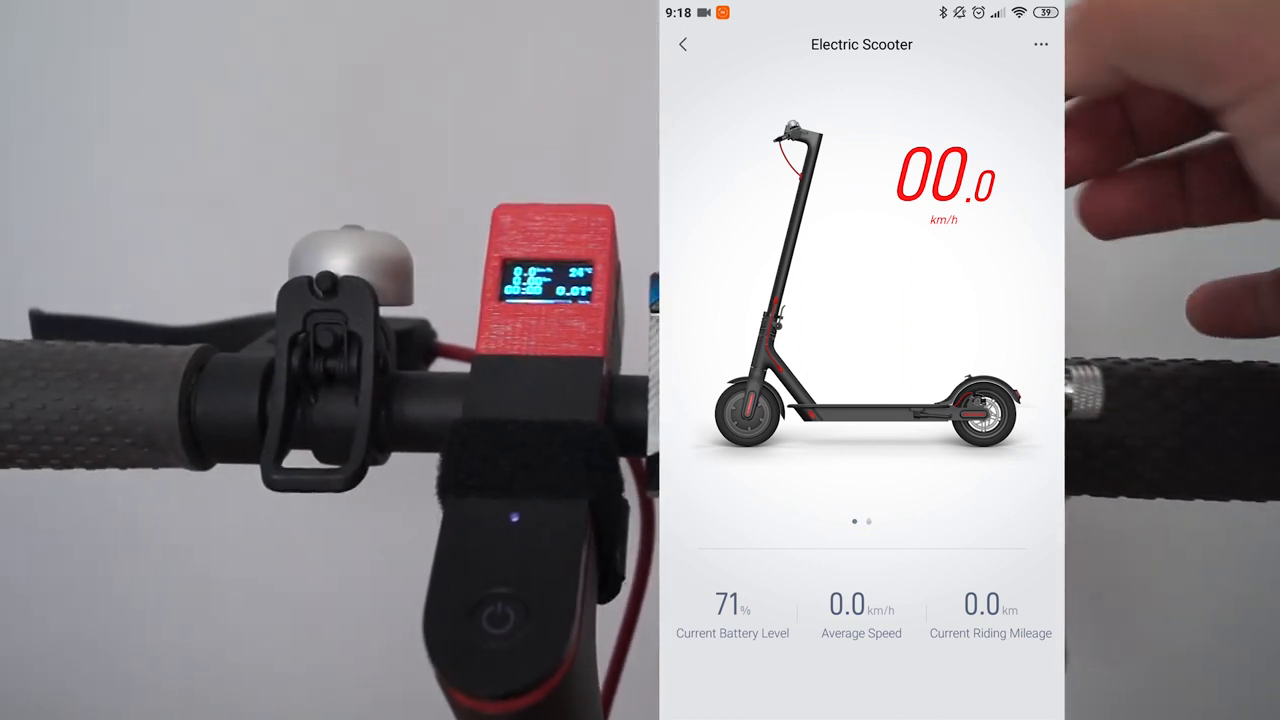
Step: View the M365 Tools Dashboard: 26°C/-20°C temperatures, 71% battery, 38.21V, 5610mAh, disconnected
{"action": "left_click", "coordinate": [1040, 44]}
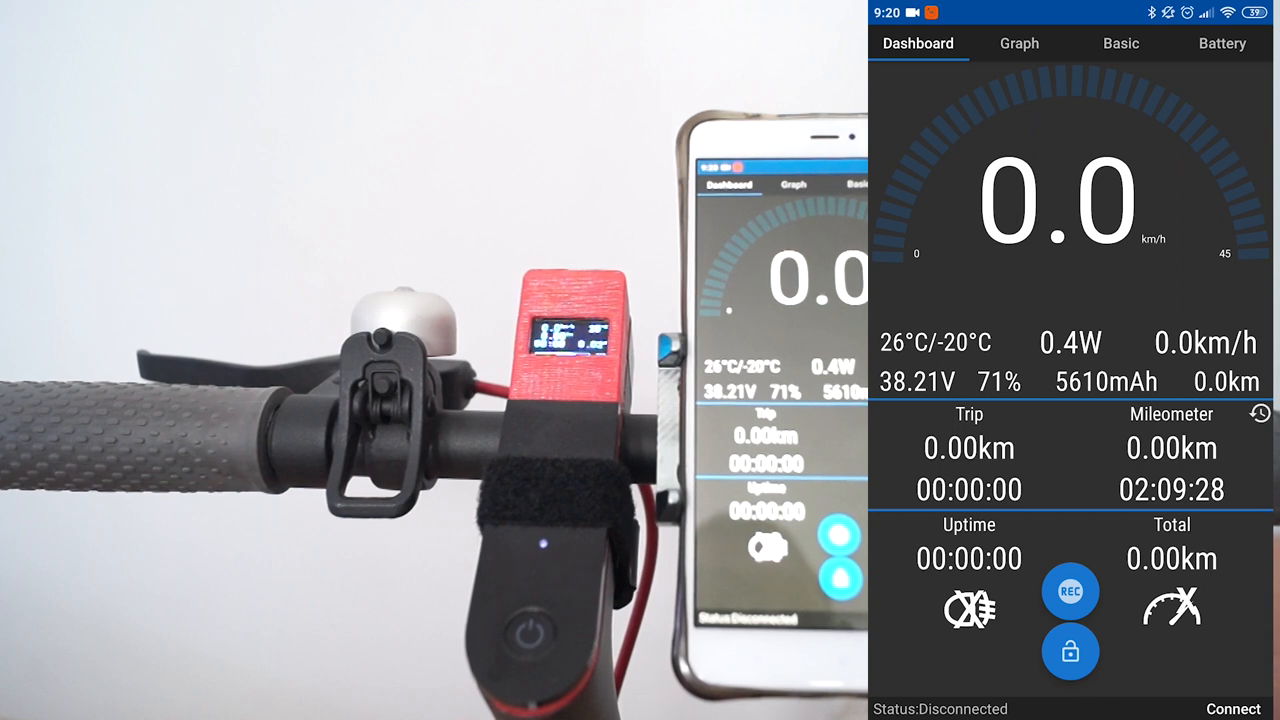
Step: Browse Basic tab info, then Battery tab cell voltages showing Cells 6–10 at 0.000 V
{"action": "left_click", "coordinate": [1120, 43]}
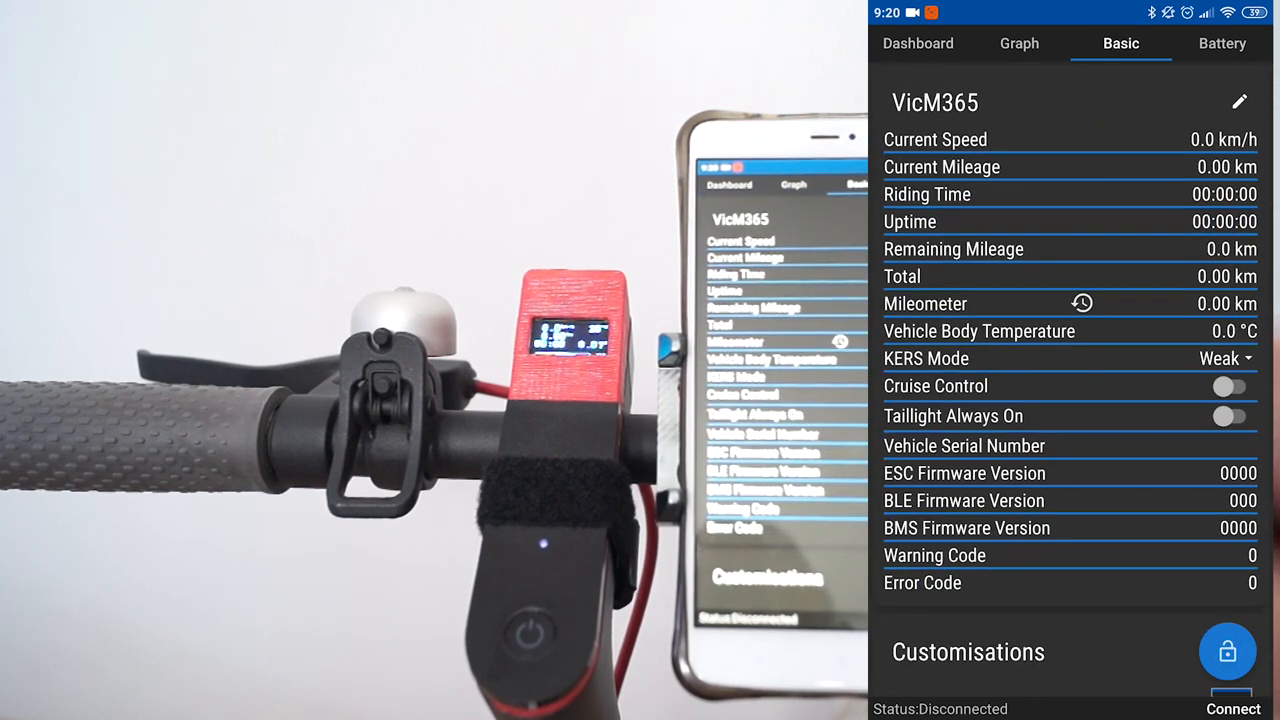
{"action": "scroll", "scroll_direction": "down", "scroll_amount": 3}
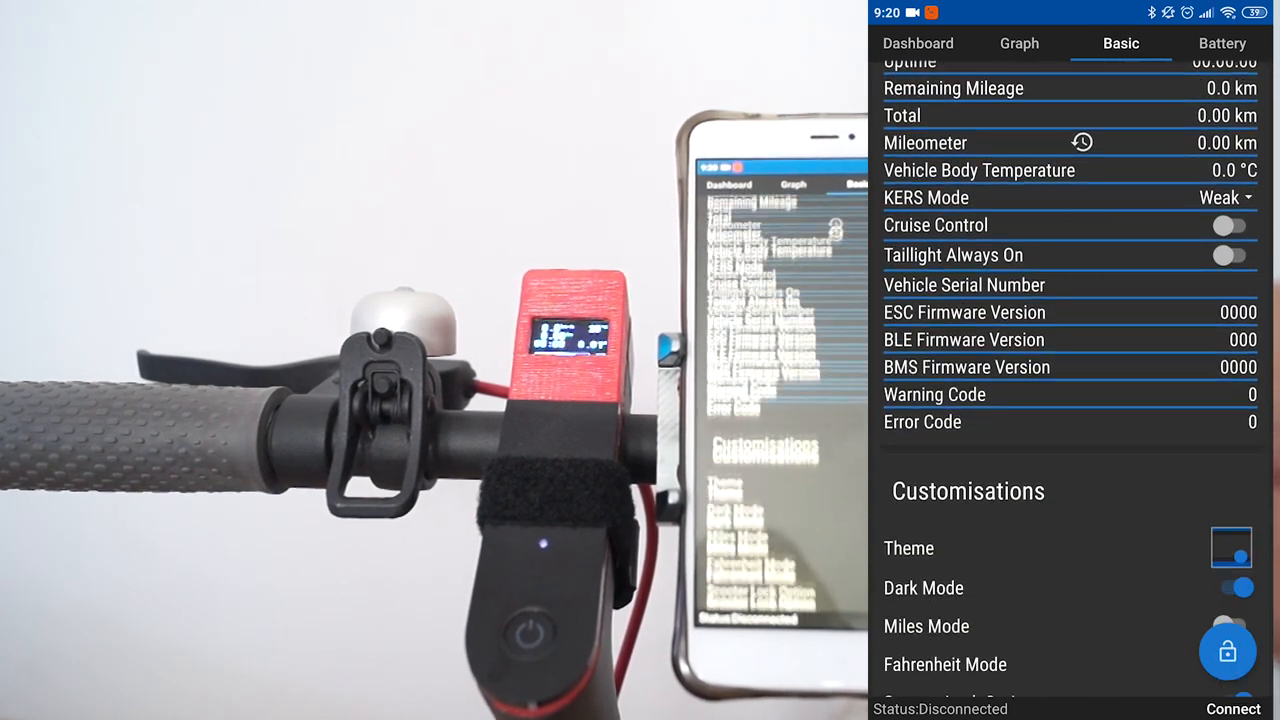
{"action": "scroll", "scroll_direction": "up", "scroll_amount": 3}
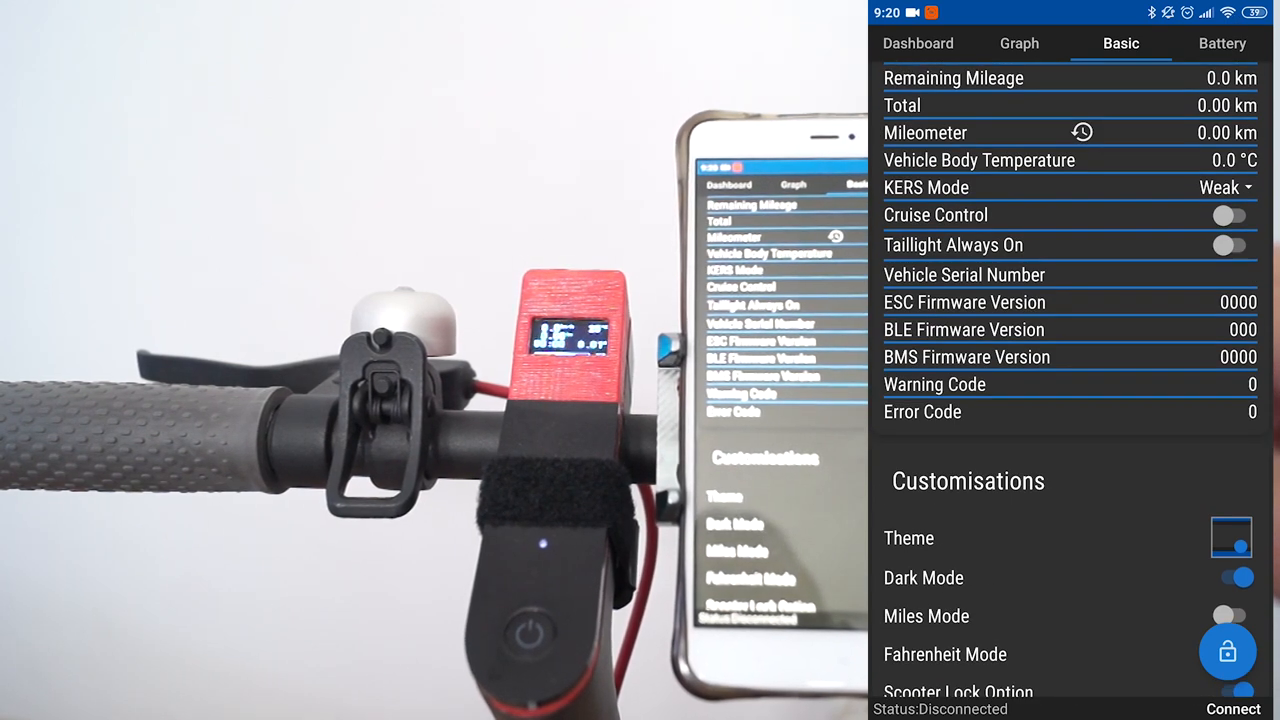
{"action": "scroll", "scroll_direction": "up", "scroll_amount": 3}
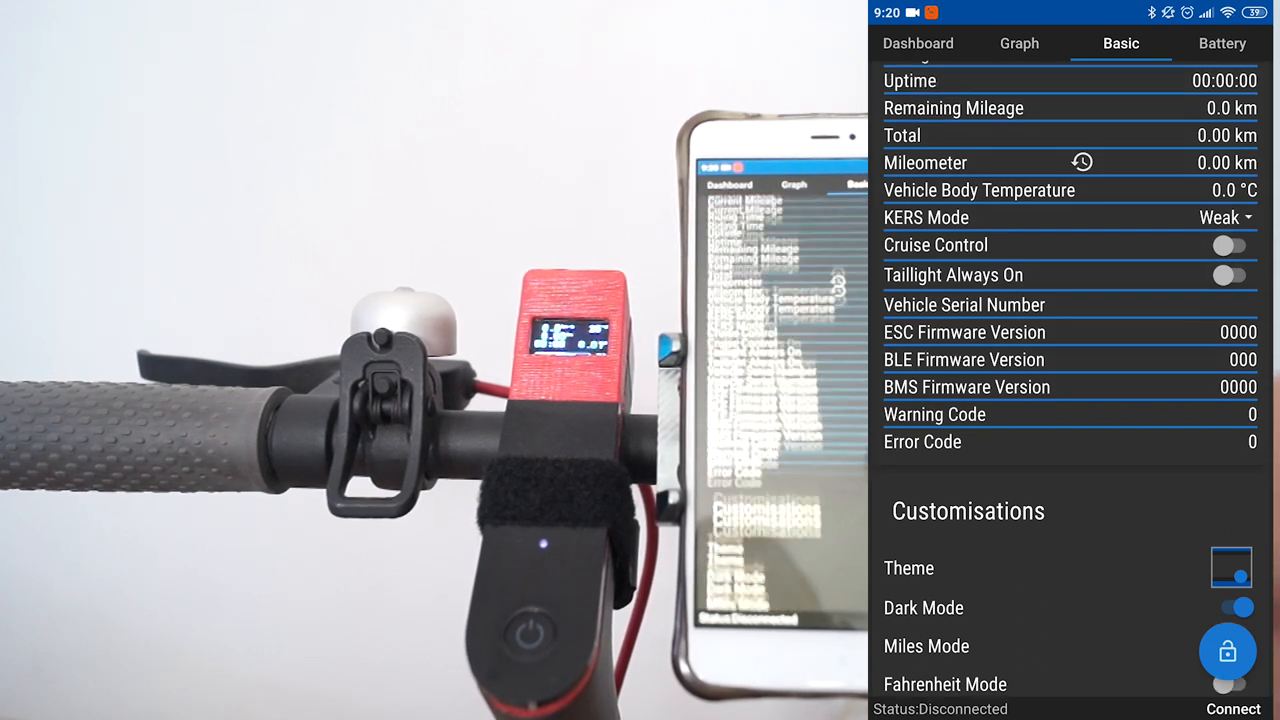
{"action": "left_click", "coordinate": [1222, 43]}
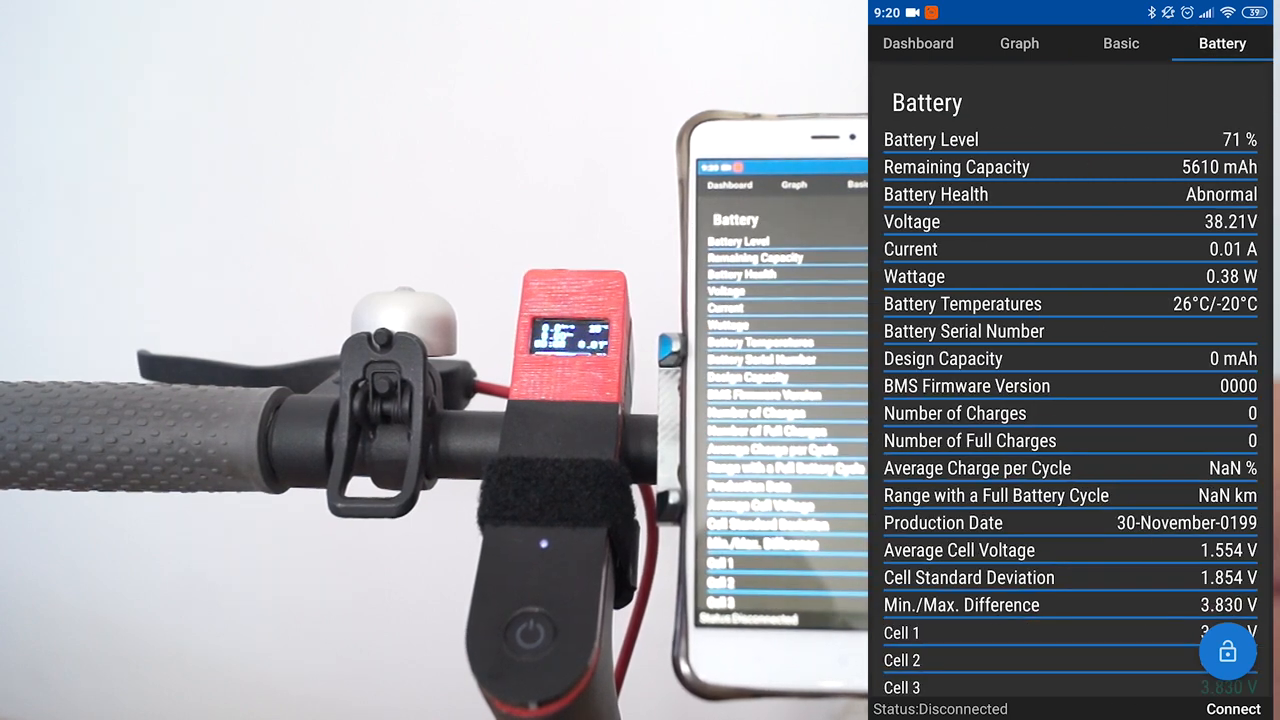
{"action": "scroll", "scroll_direction": "down", "scroll_amount": 3}
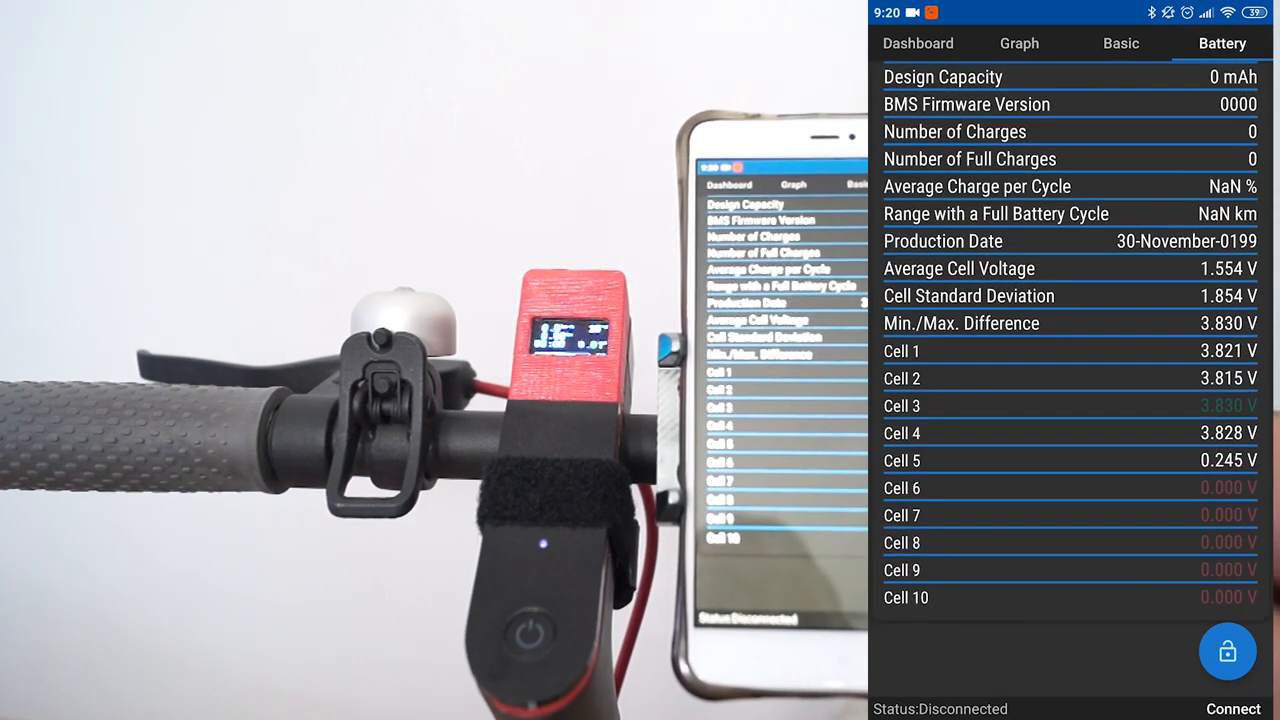